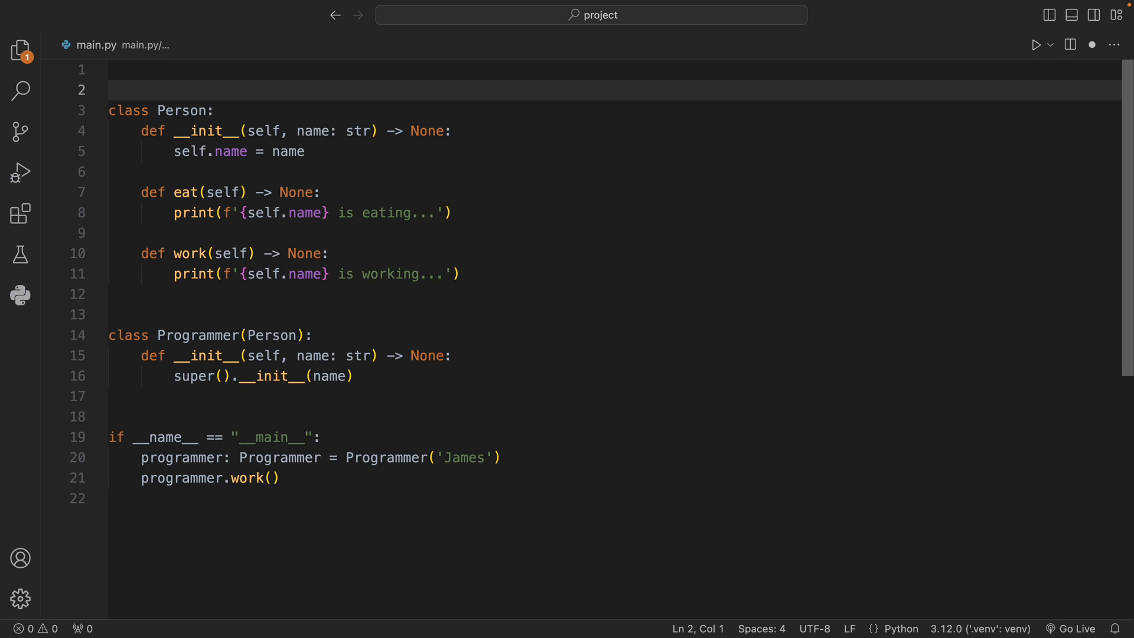
Add 'from typing import override' to line 1, then review the Person and Programmer classes and the main block.
{"action": "type", "text": "from typing import override"}
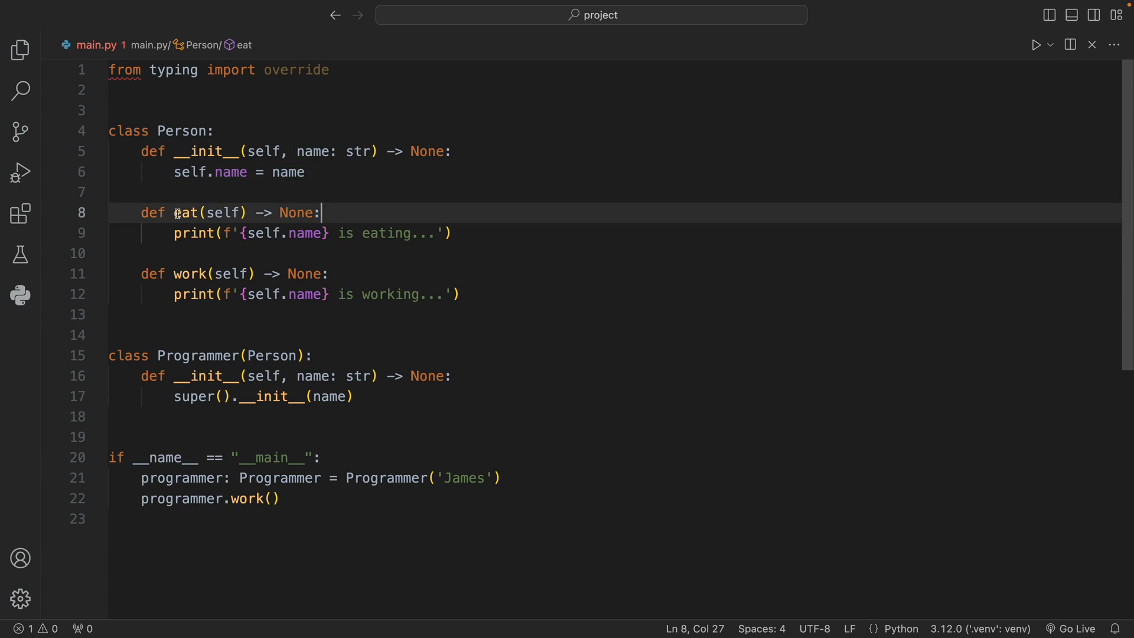
{"action": "left_click", "coordinate": [181, 273]}
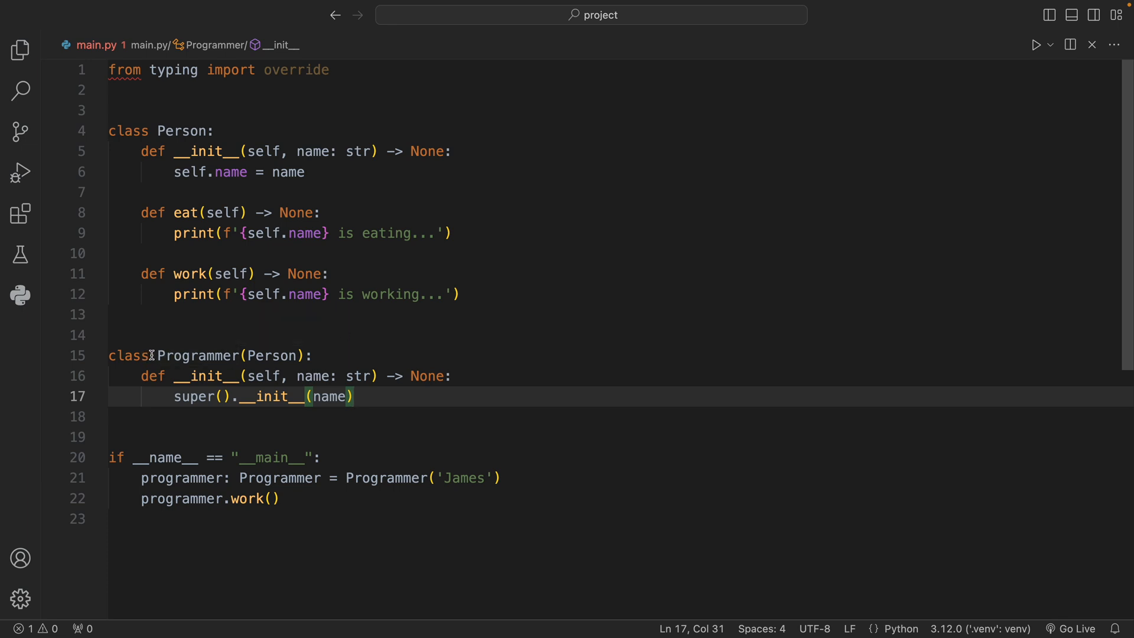
{"action": "double_click", "coordinate": [194, 355]}
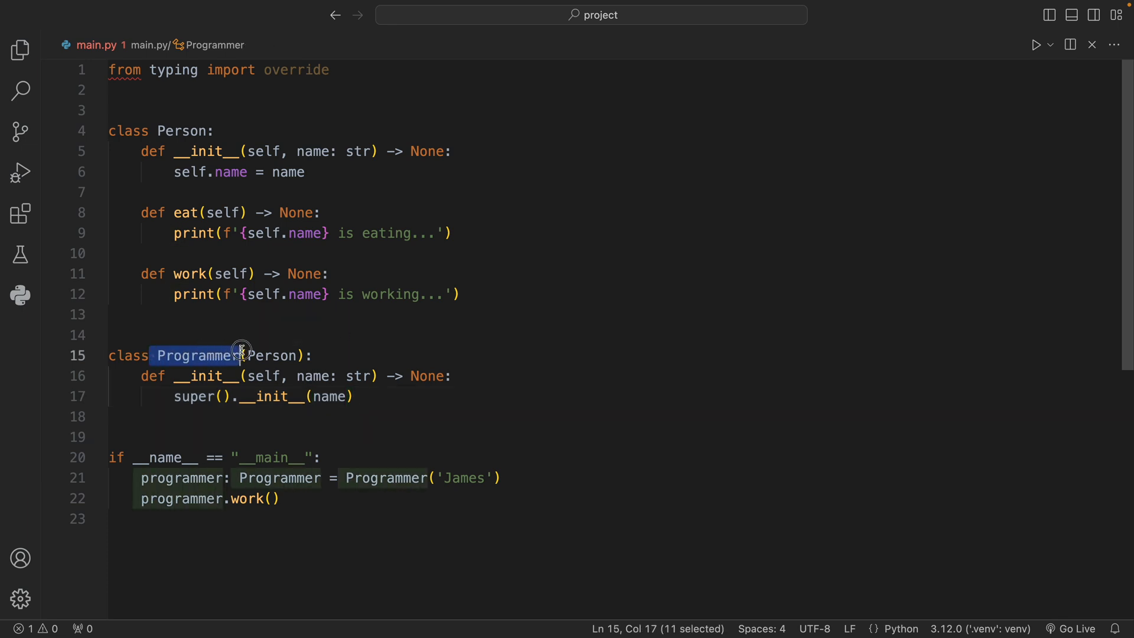
{"action": "left_click", "coordinate": [258, 355]}
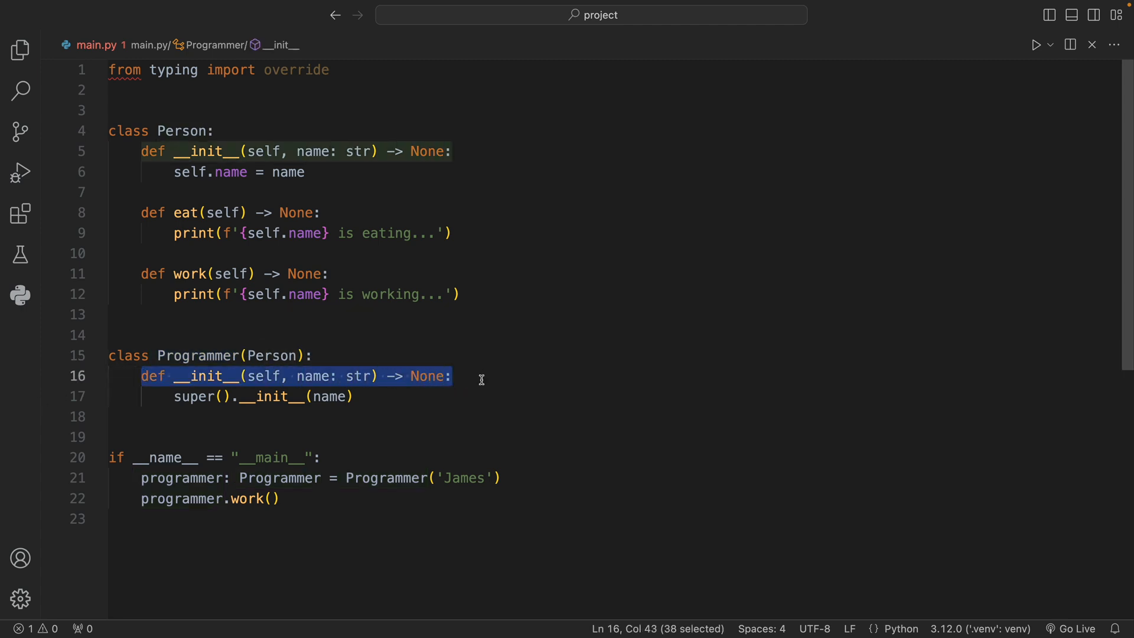
{"action": "mouse_move", "coordinate": [173, 396]}
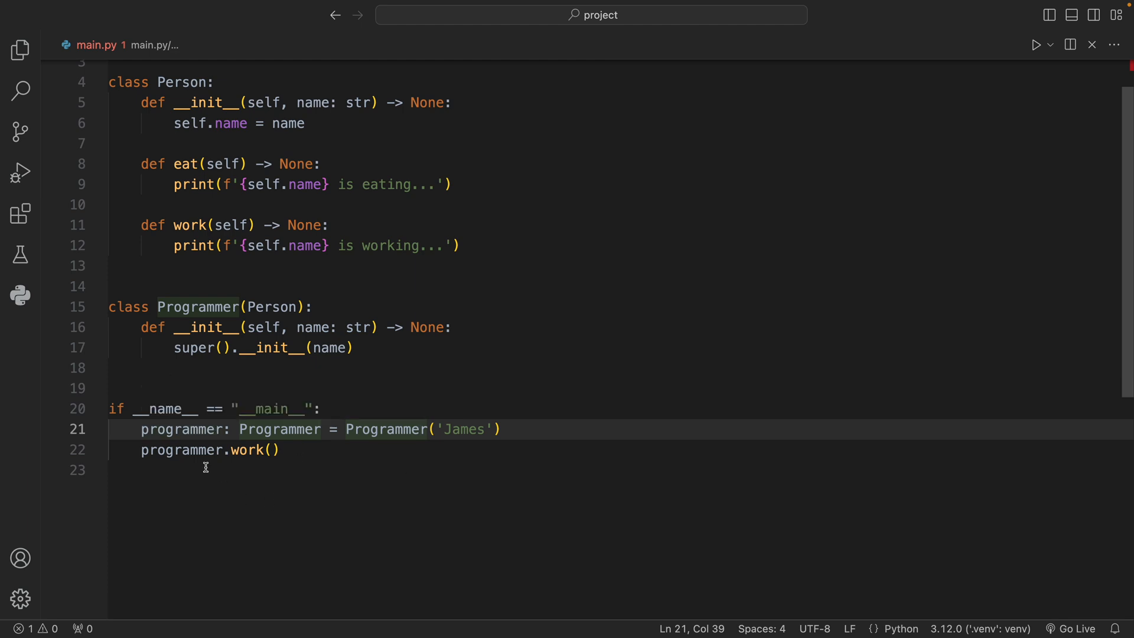
{"action": "left_click", "coordinate": [182, 429]}
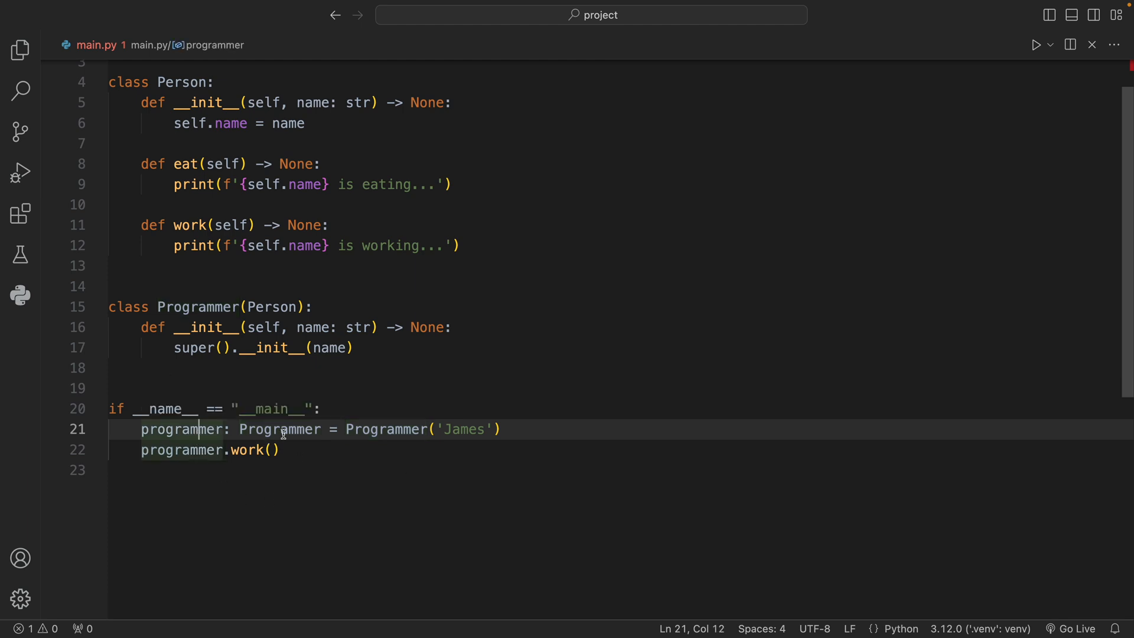
{"action": "left_click_drag", "start_coordinate": [348, 428], "coordinate": [281, 449]}
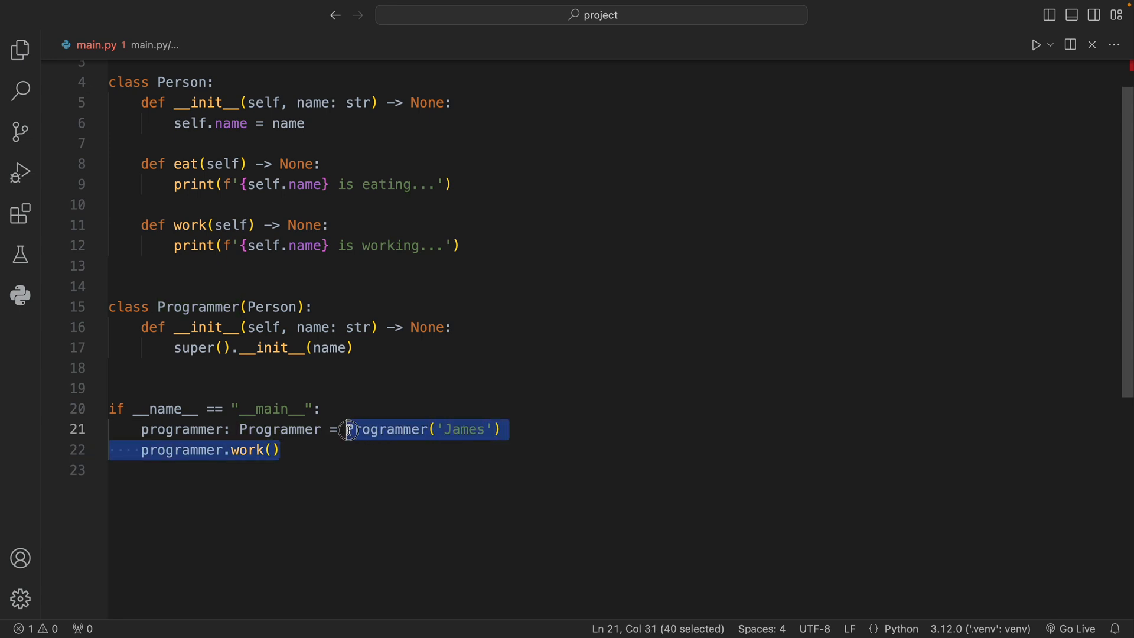
Run main.py to print 'James is working...' and scroll down through the file.
{"action": "left_click", "coordinate": [347, 470]}
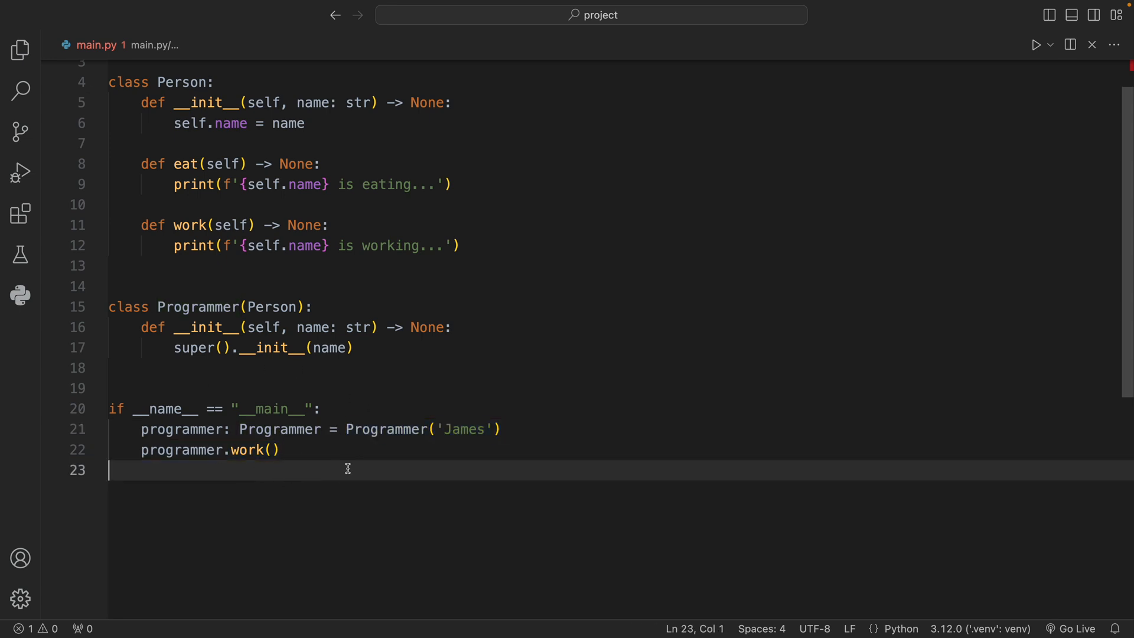
{"action": "mouse_move", "coordinate": [395, 467]}
{"action": "type", "text": "python main.py"}
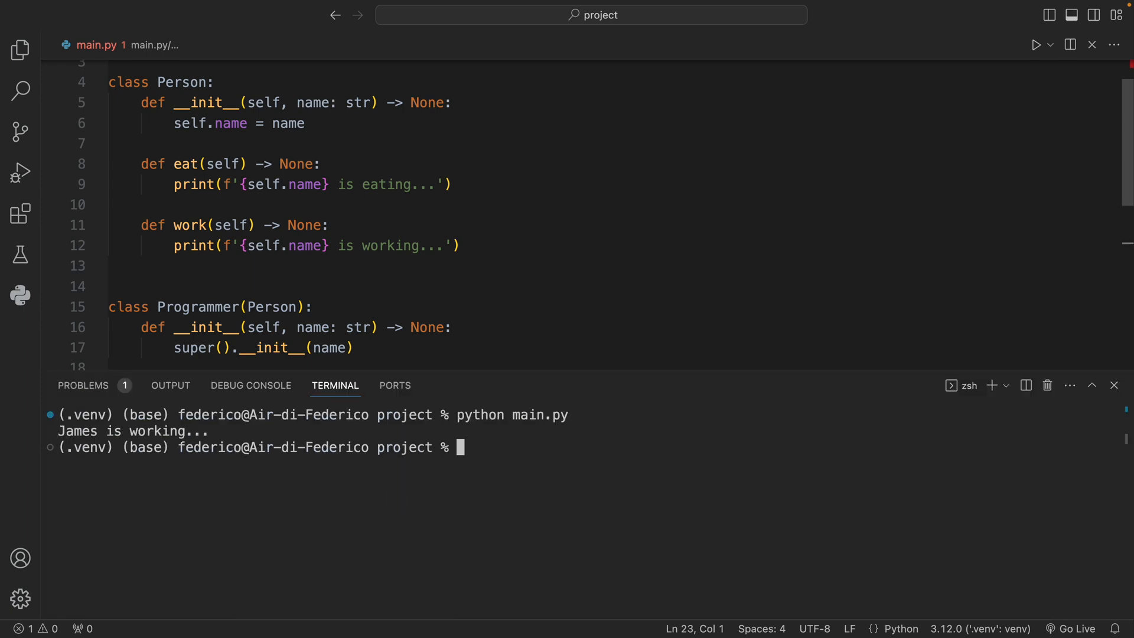
{"action": "scroll", "scroll_direction": "down", "scroll_amount": 3}
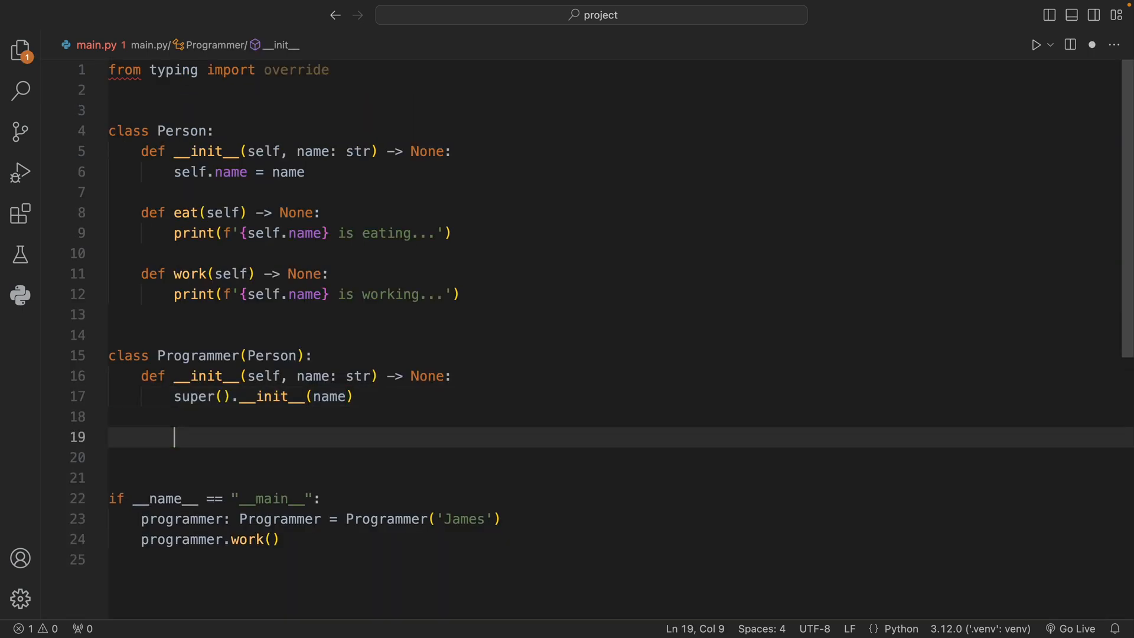
Add a 'def wrk(self) -> None:' method to Programmer printing f"{self.name} is programming...".
{"action": "key", "text": "enter"}
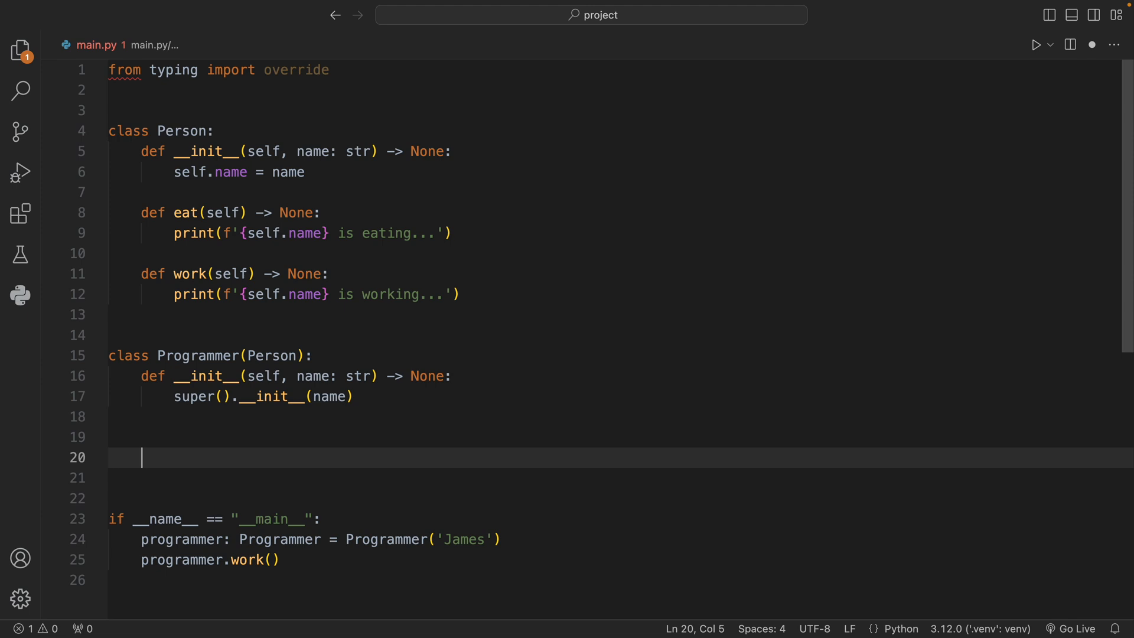
{"action": "type", "text": "def wrk"}
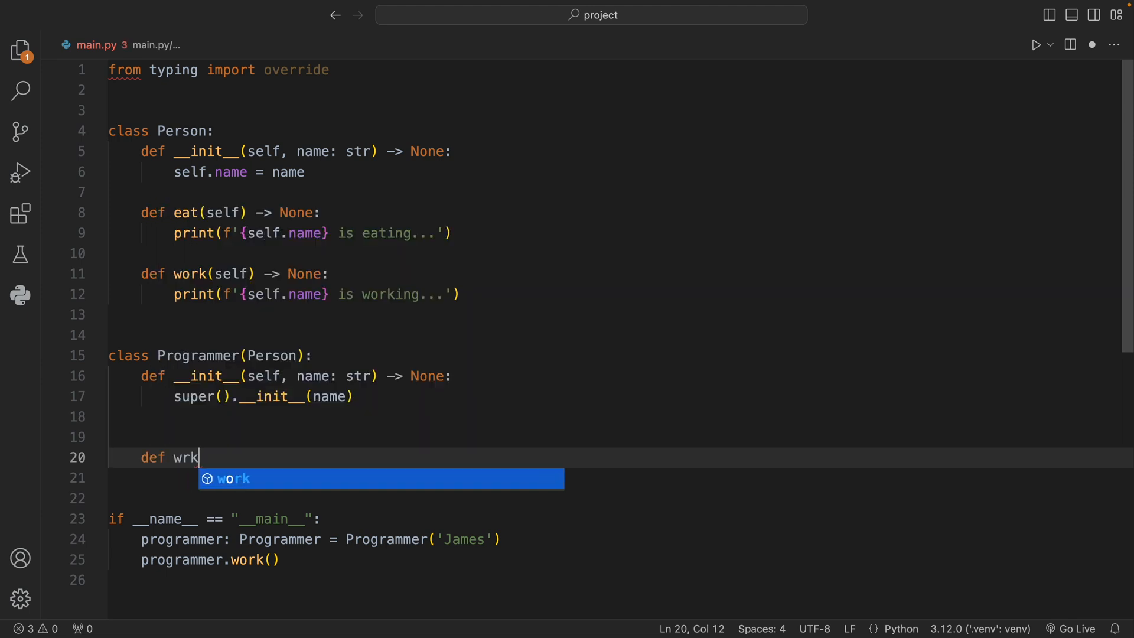
{"action": "type", "text": "(self) ->"}
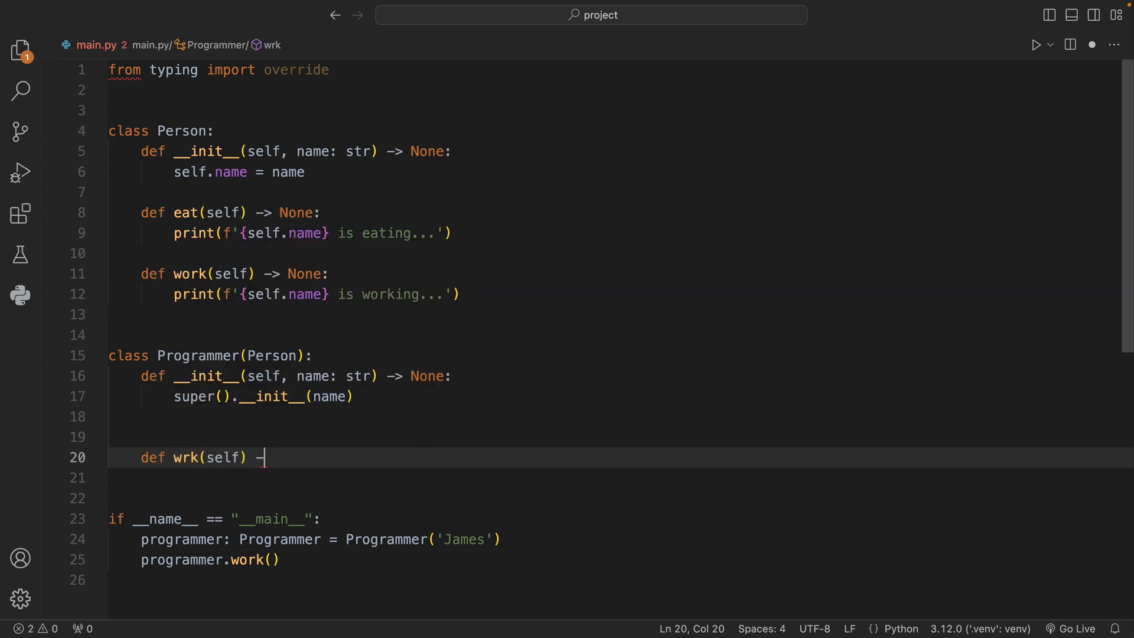
{"action": "type", "text": "-> None:"}
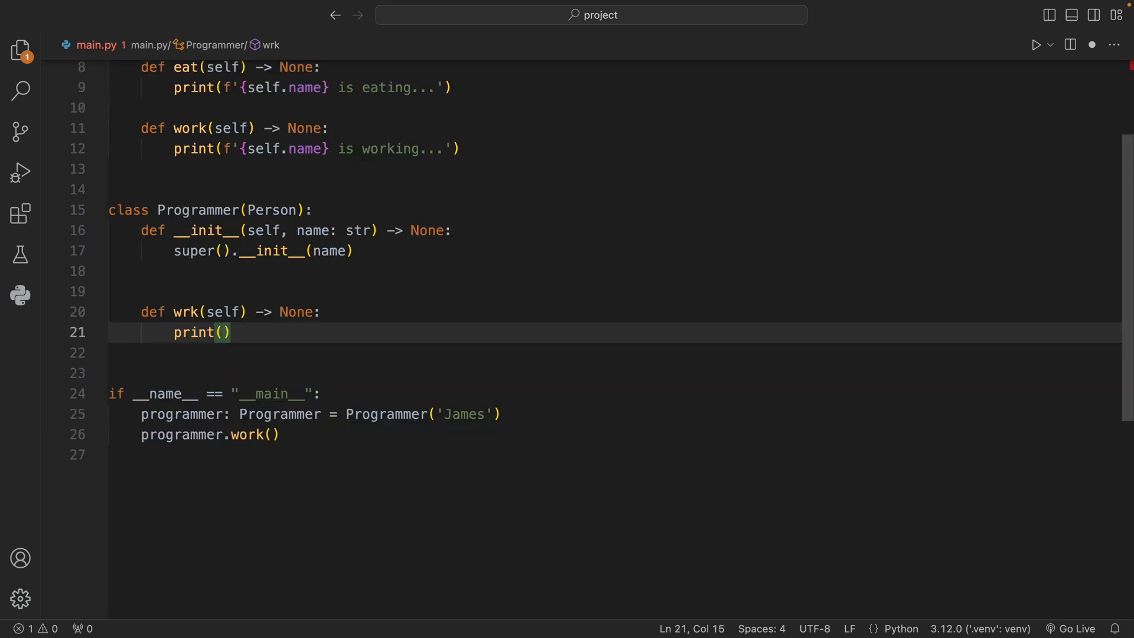
{"action": "type", "text": "f'{}'"}
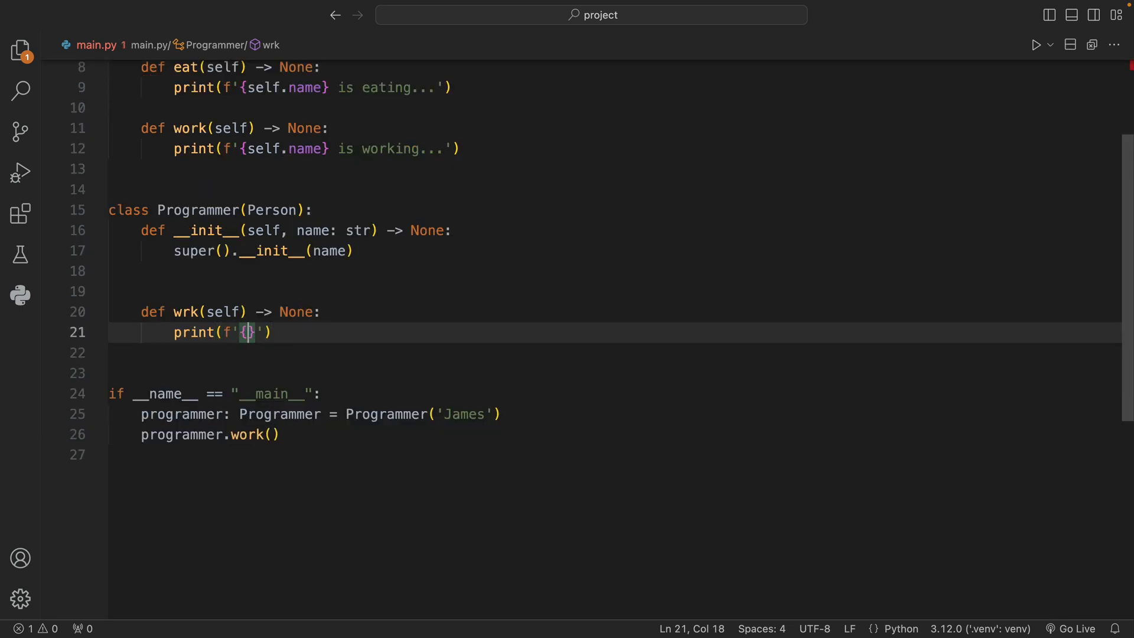
{"action": "type", "text": "self.name} is programming...\""}
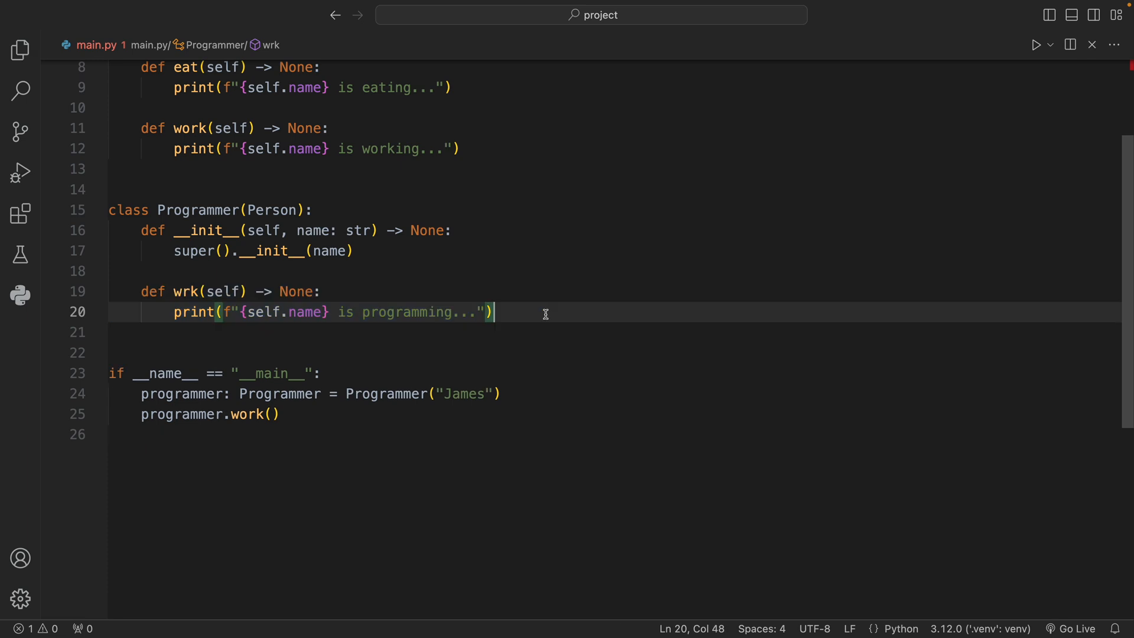
{"action": "left_click", "coordinate": [1038, 44]}
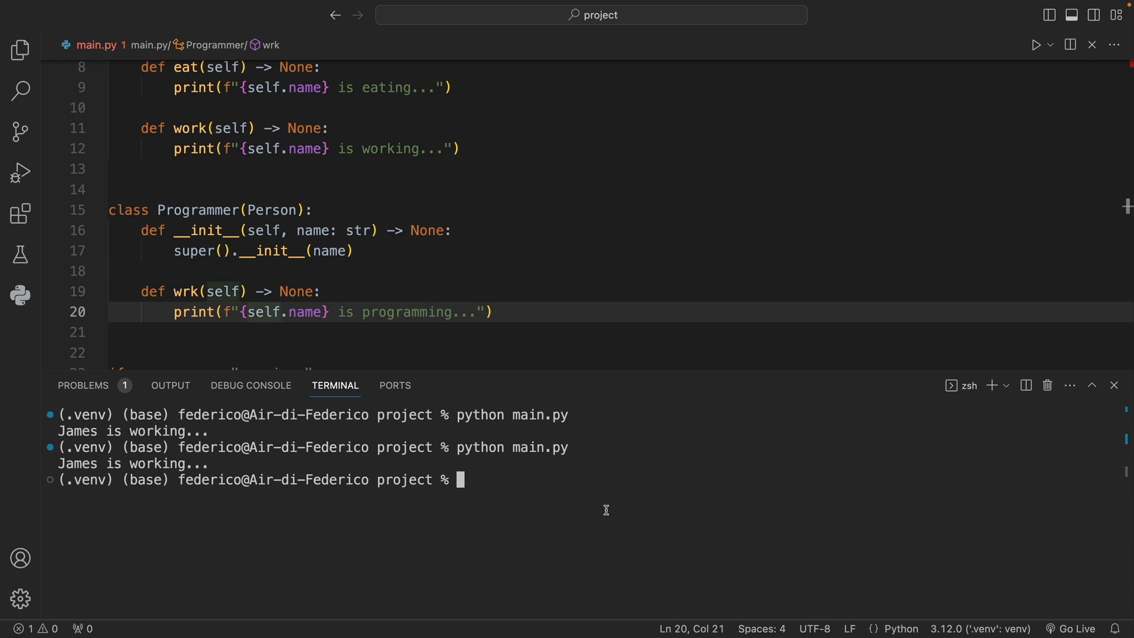
{"action": "double_click", "coordinate": [188, 291]}
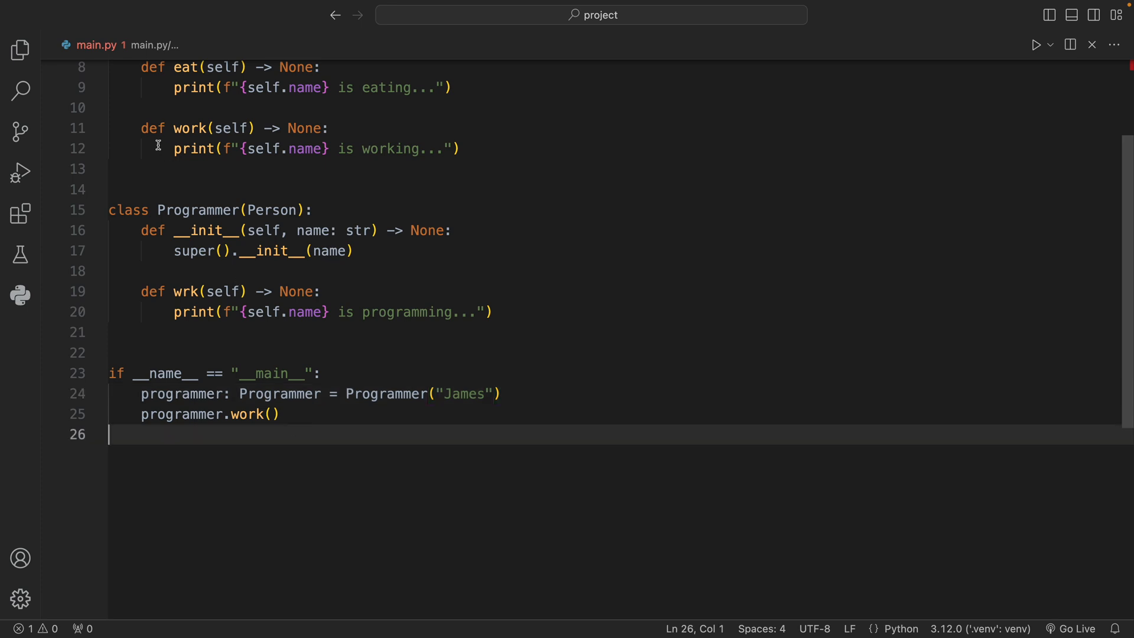
{"action": "left_click_drag", "start_coordinate": [142, 128], "coordinate": [455, 149]}
{"action": "type", "text": "@"}
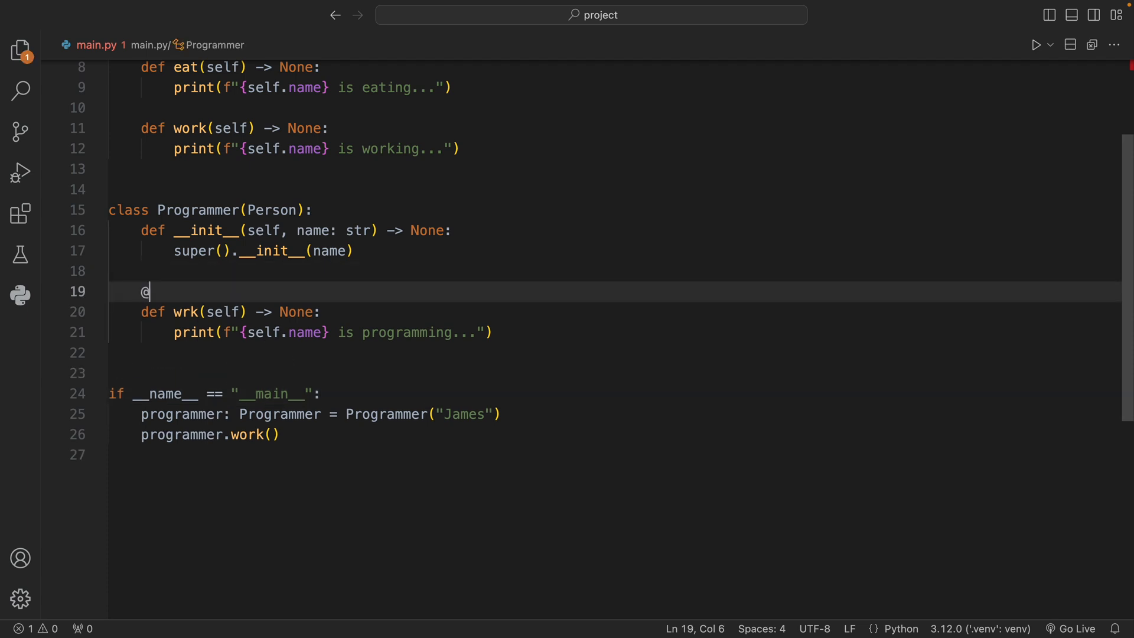
{"action": "type", "text": "override"}
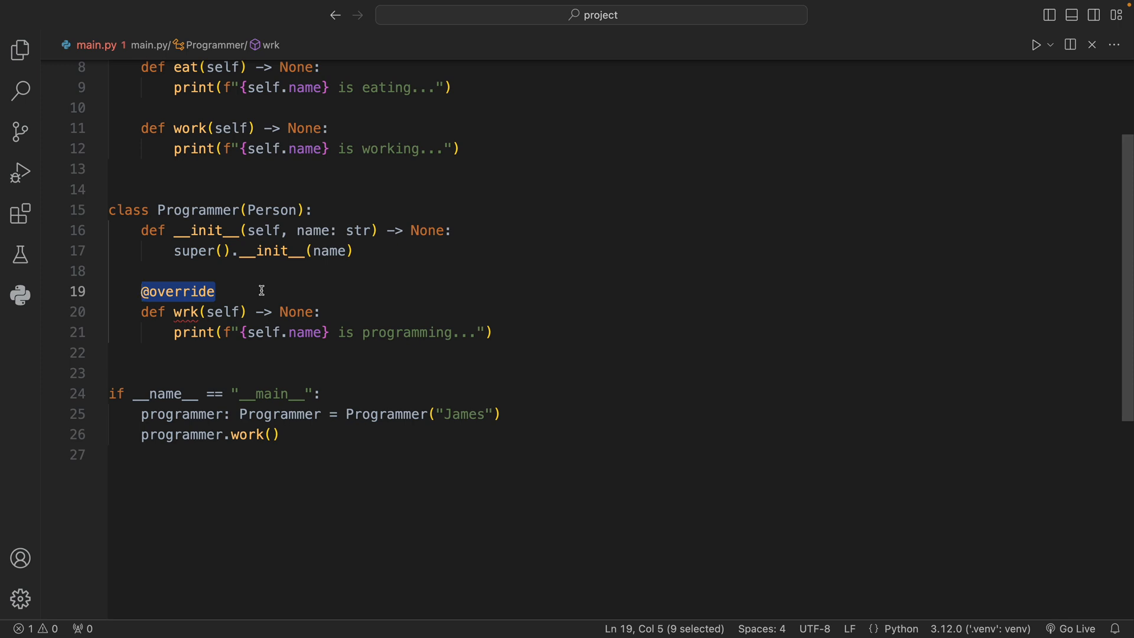
{"action": "mouse_move", "coordinate": [186, 312]}
{"action": "type", "text": "o"}
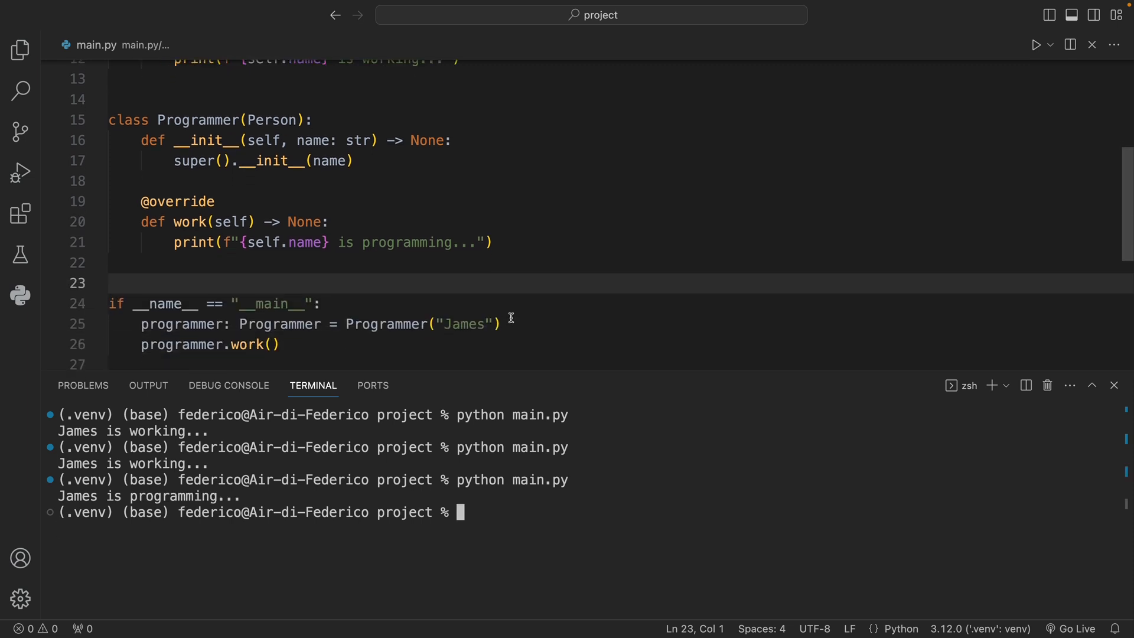
{"action": "left_click_drag", "start_coordinate": [141, 201], "coordinate": [494, 242]}
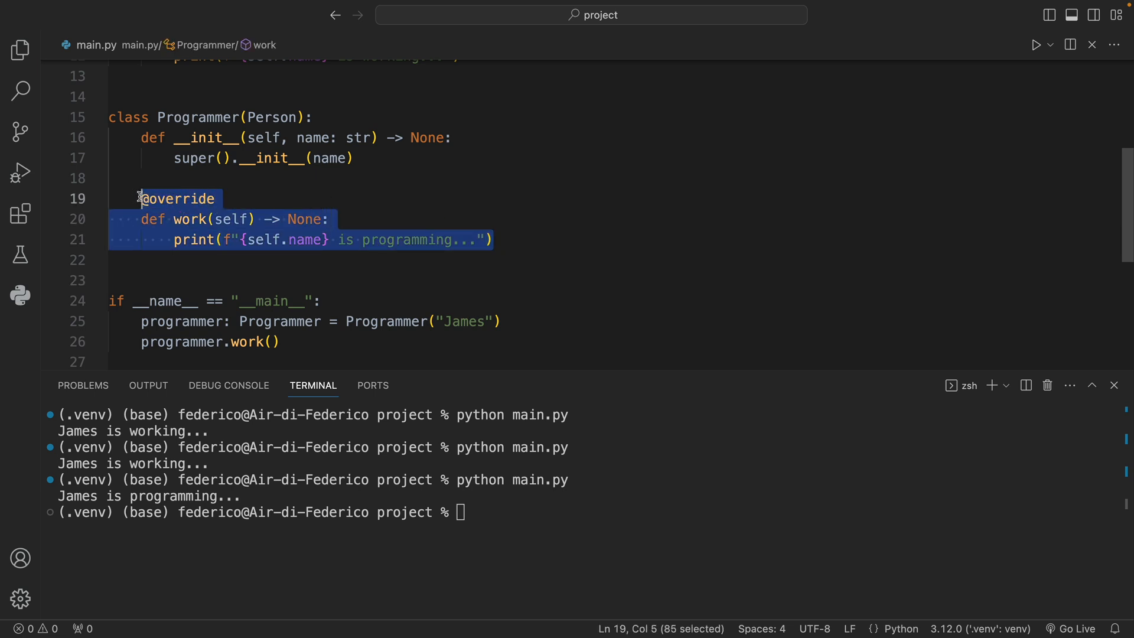
{"action": "left_click", "coordinate": [329, 219]}
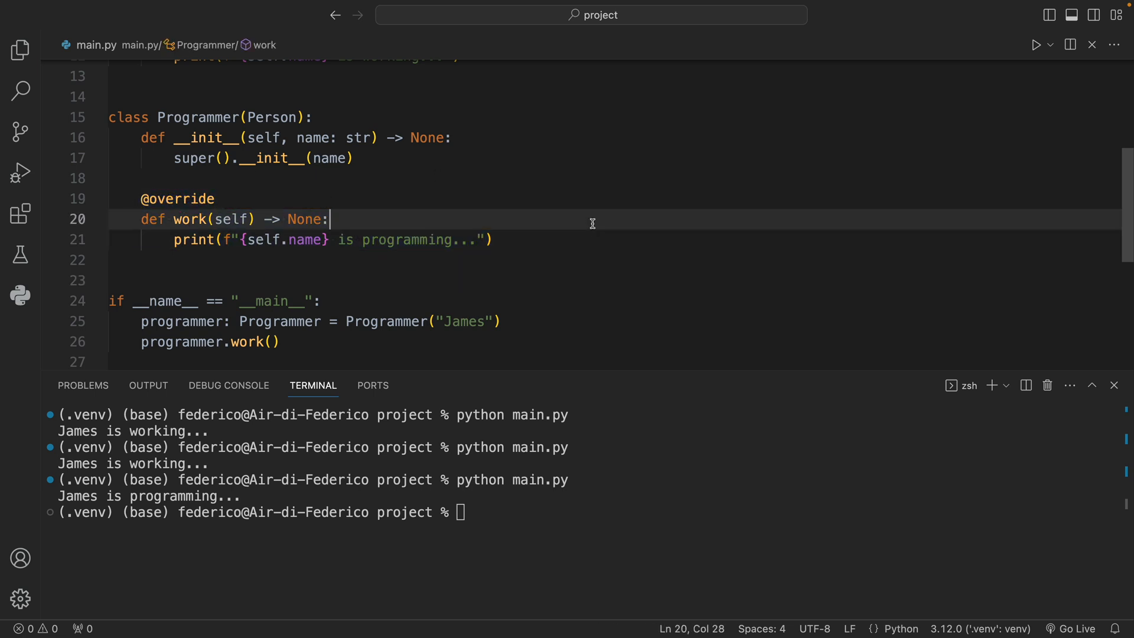
{"action": "double_click", "coordinate": [190, 219]}
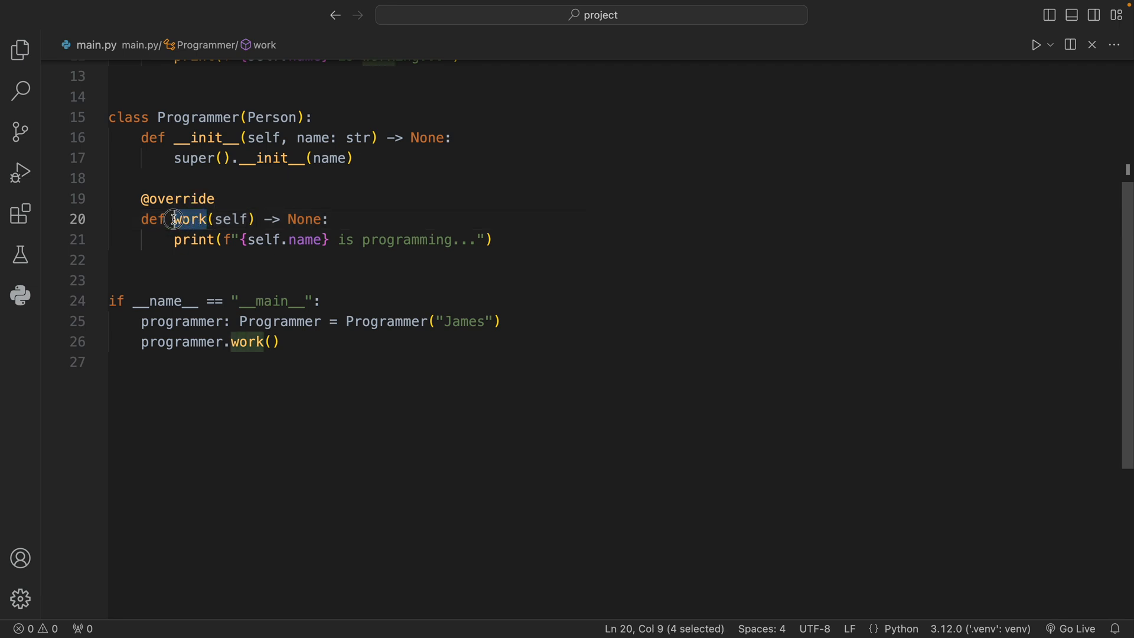
{"action": "type", "text": "hello"}
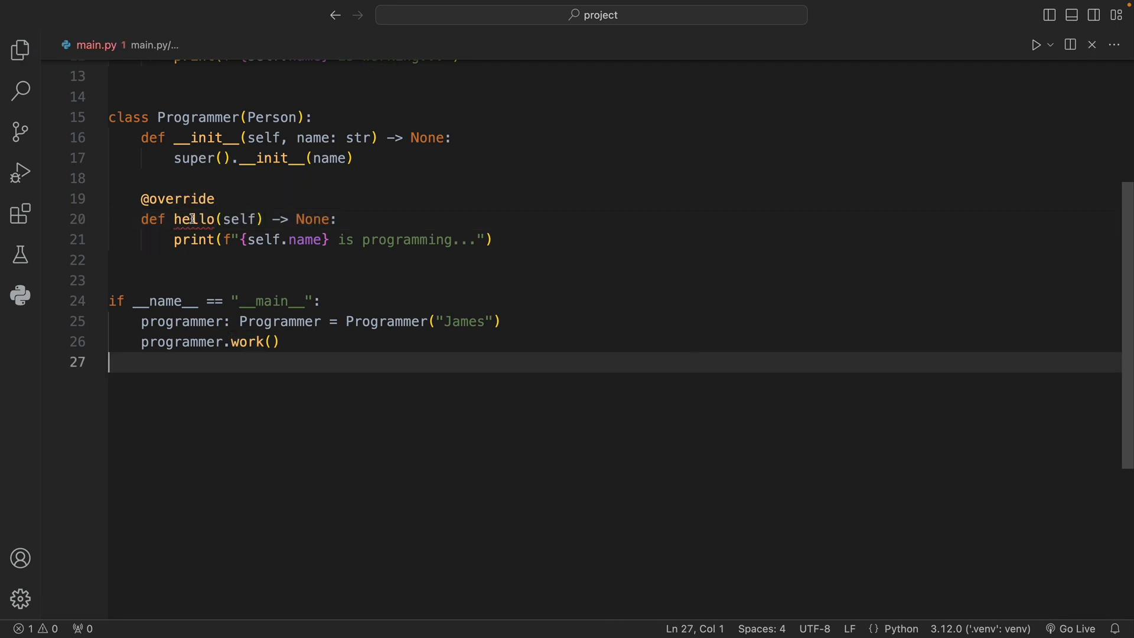
{"action": "mouse_move", "coordinate": [476, 433]}
{"action": "type", "text": "python"}
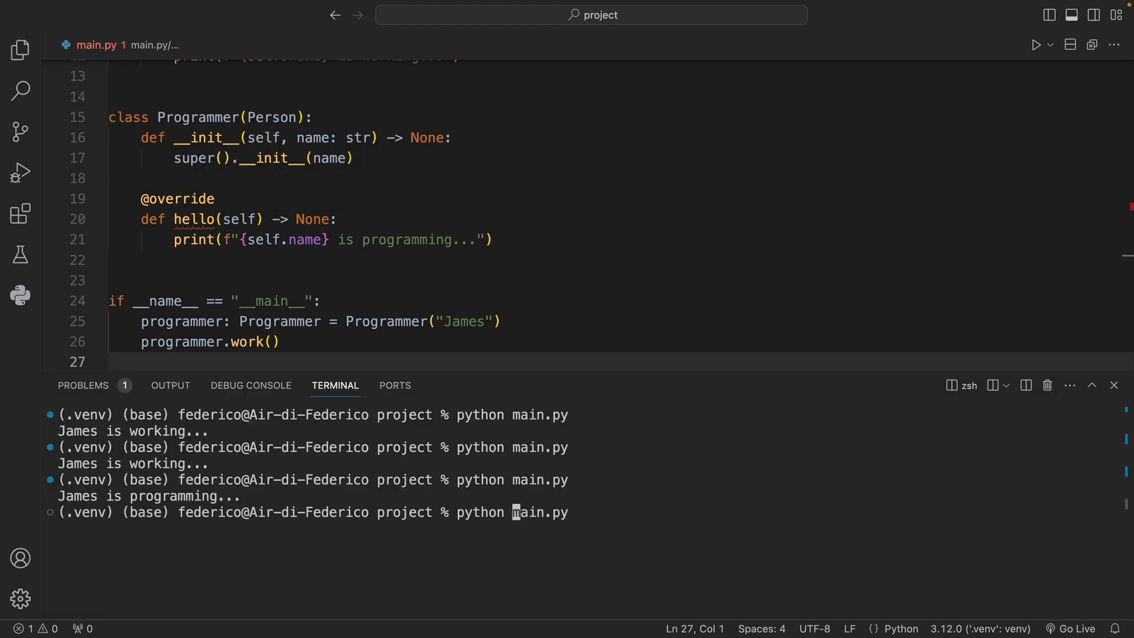
Run mypy on main.py, highlight its 'hello' no-base-method error, and reselect hello in the code.
{"action": "type", "text": "myo"}
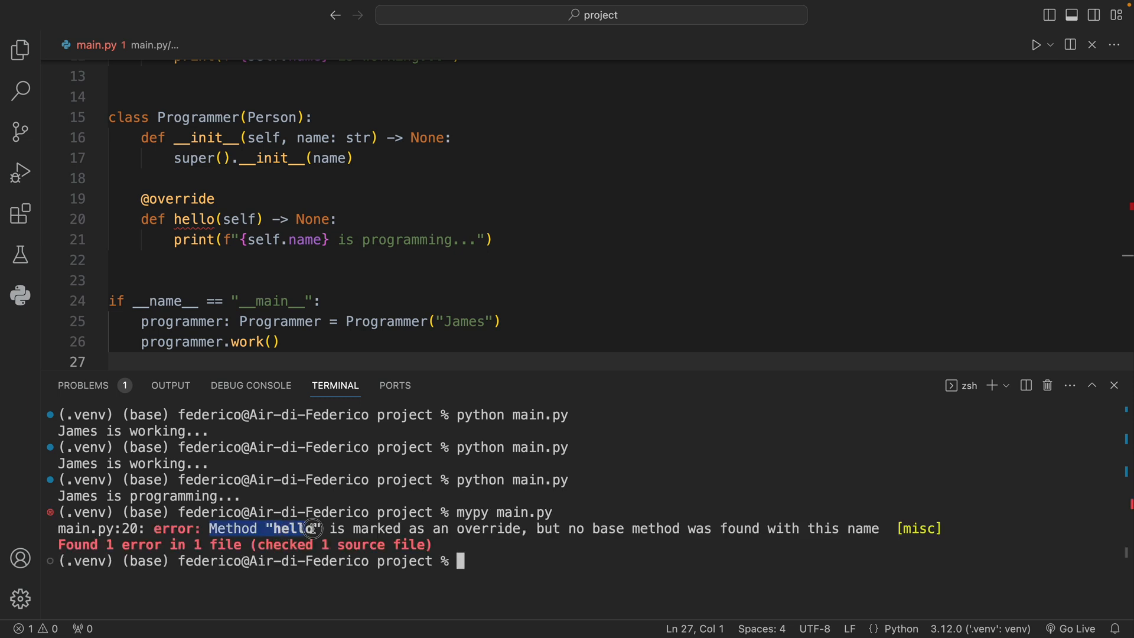
{"action": "left_click_drag", "start_coordinate": [315, 528], "coordinate": [528, 528]}
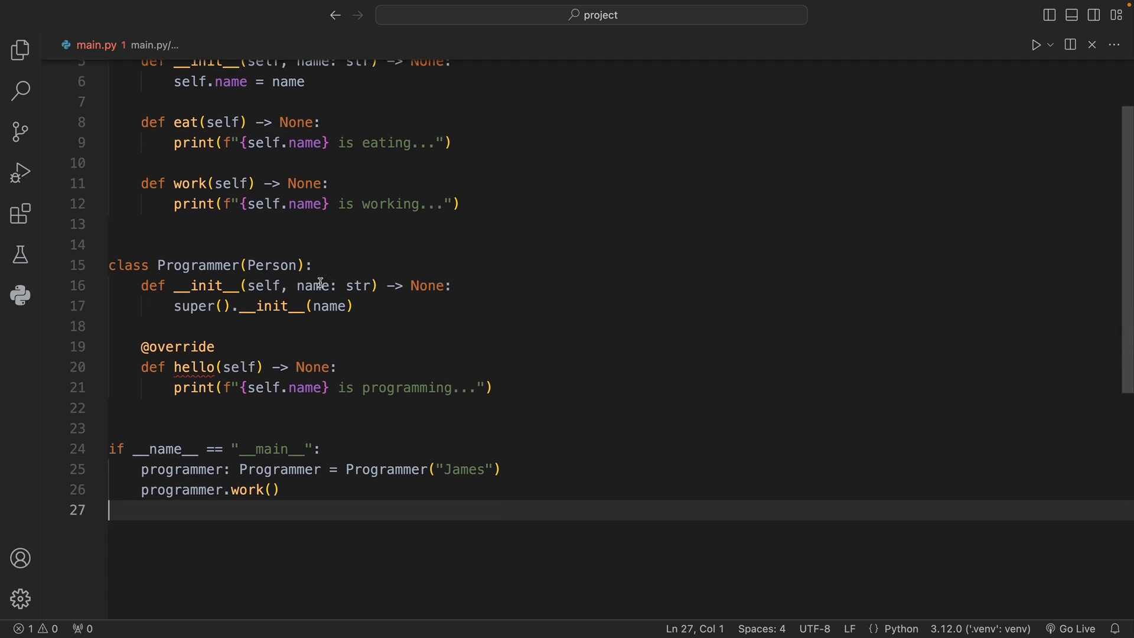
{"action": "double_click", "coordinate": [193, 364]}
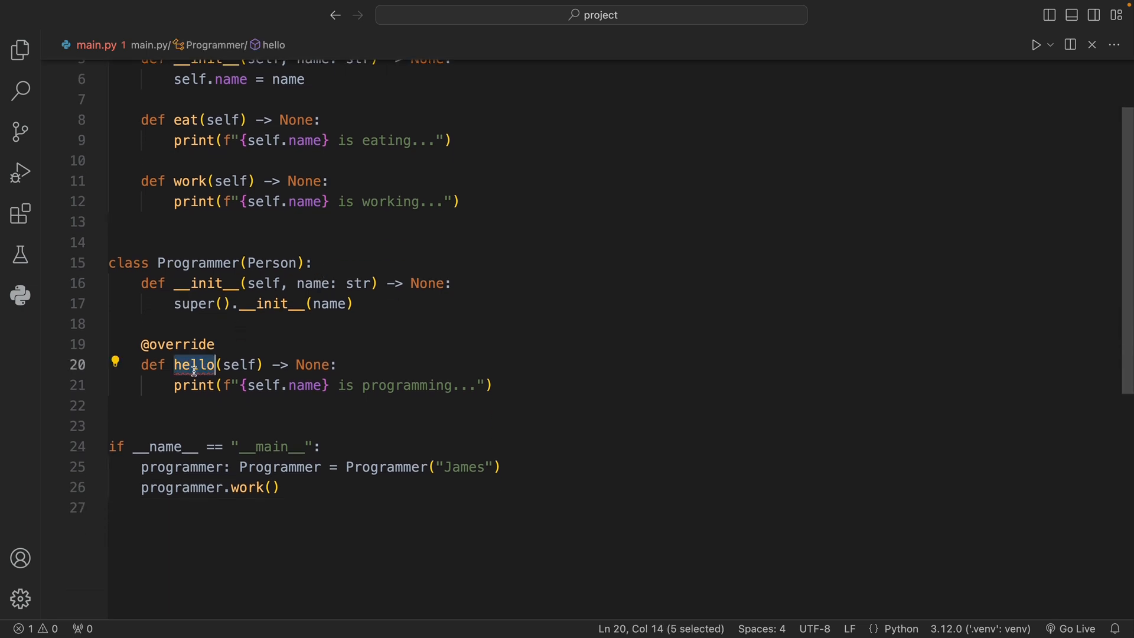